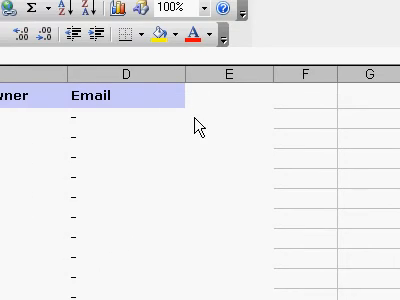
pyautogui.moveTo(192, 132)
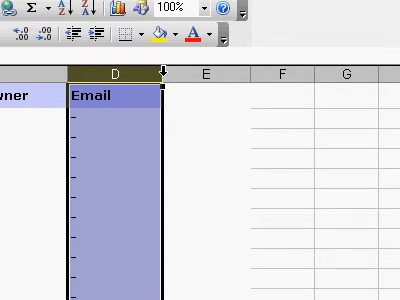
# Step: Scroll right in the accounts sheet to reach the Email column (column D)
pyautogui.hscroll(3)
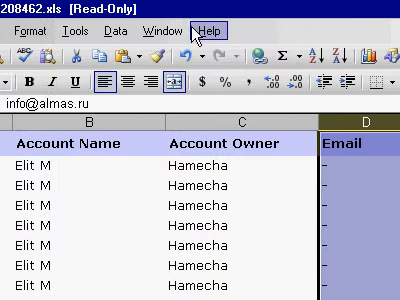
# Step: Turn on AutoFilter and show the Email column's list of filter choices and values
pyautogui.click(190, 30)
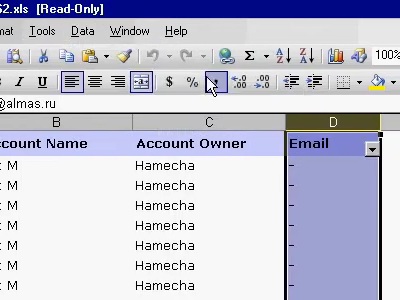
pyautogui.click(368, 143)
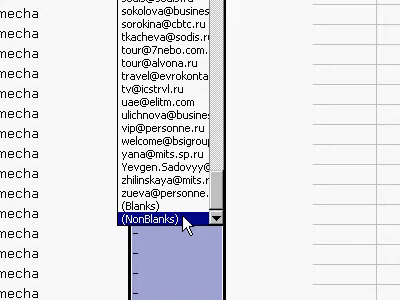
pyautogui.scroll(3)
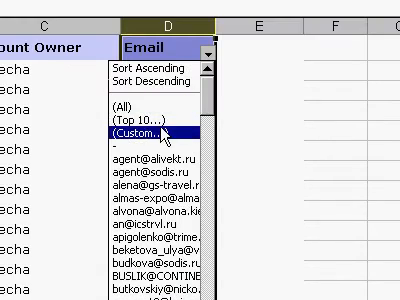
# Step: Apply a custom Email filter with the condition 'contains @'
pyautogui.click(145, 131)
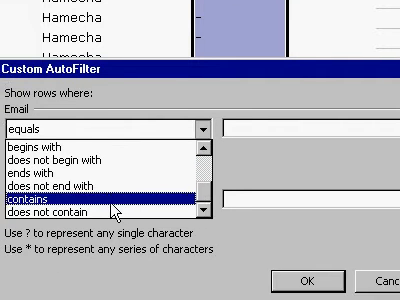
pyautogui.click(100, 204)
pyautogui.write('@')
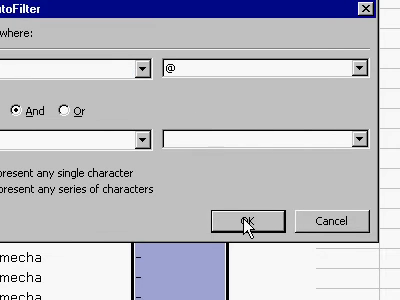
pyautogui.click(248, 220)
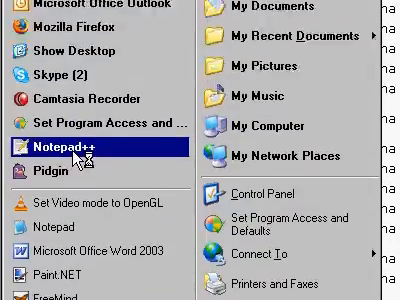
# Step: Launch Notepad++ and scroll through the pasted email addresses in the new document
pyautogui.click(58, 141)
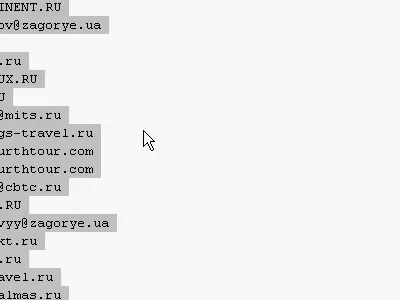
pyautogui.scroll(-3)
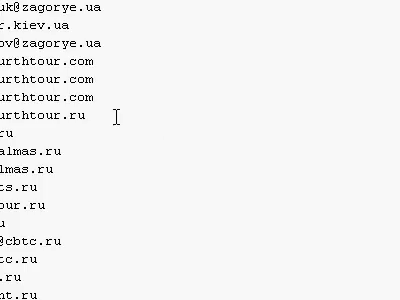
pyautogui.scroll(-3)
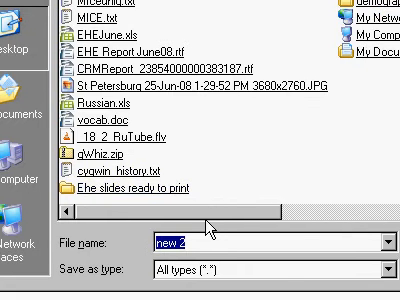
pyautogui.write('email.t')
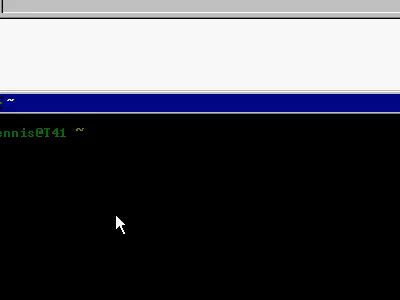
# Step: List the home folder, move up to root, and list the root folder
pyautogui.write('dir')
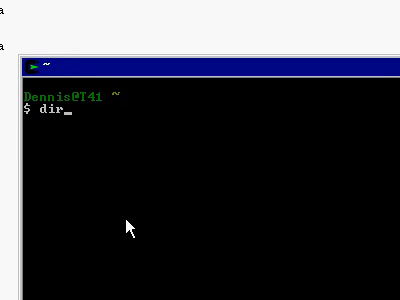
pyautogui.press('Return')
pyautogui.write('cd .')
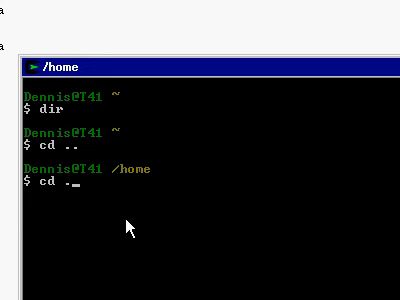
pyautogui.press('Return')
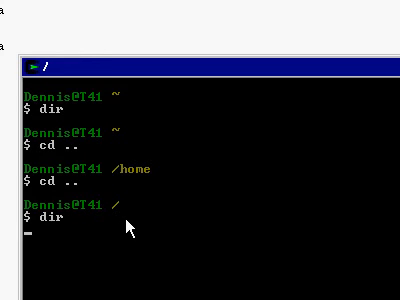
pyautogui.press('Return')
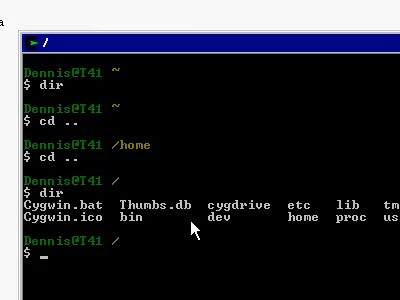
# Step: Change into cygdrive/c toward the Desktop folder holding email.txt
pyautogui.write('cd')
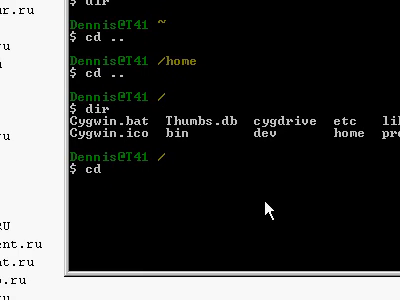
pyautogui.write('cygdrive/')
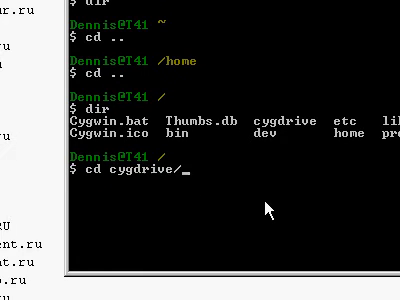
pyautogui.press('Return')
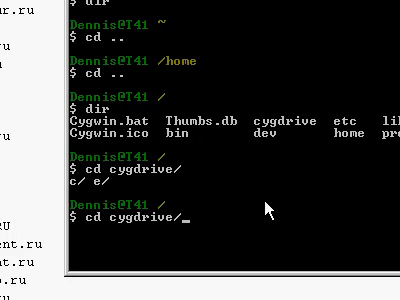
pyautogui.write('c')
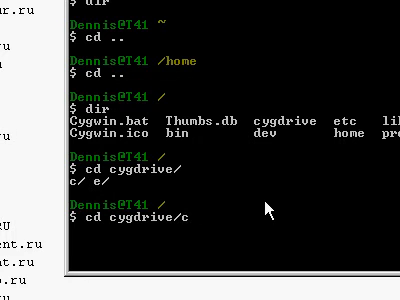
pyautogui.write('/Documents\\ and\\ Settings/')
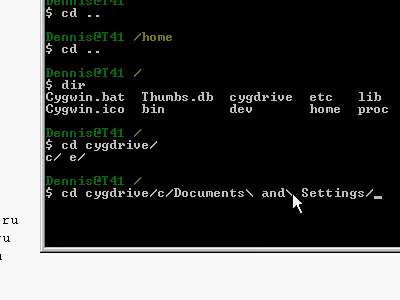
pyautogui.scroll(-3)
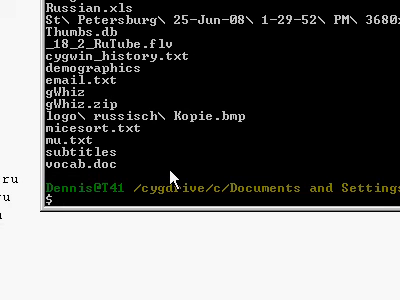
# Step: Sort email.txt and save the result as semail.txt
pyautogui.write('sort email.txt  >')
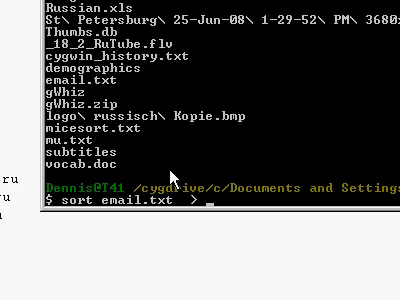
pyautogui.write('semt')
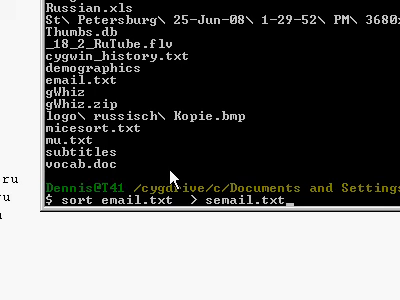
pyautogui.press('Return')
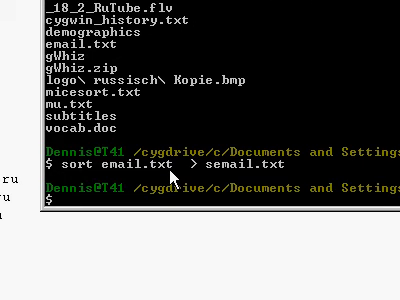
pyautogui.scroll(-3)
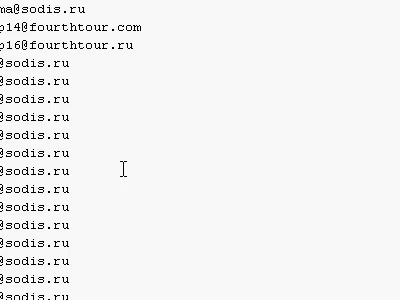
# Step: Scroll through semail.txt to view the repeated sodis.ru addresses
pyautogui.scroll(-3)
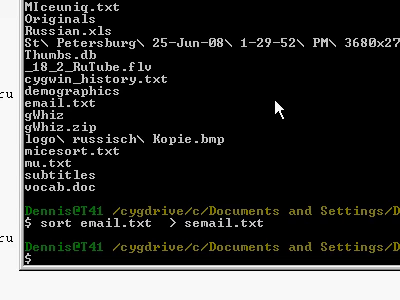
# Step: Run uniq on semail.txt to write the unique addresses to usemail.txt
pyautogui.write('un')
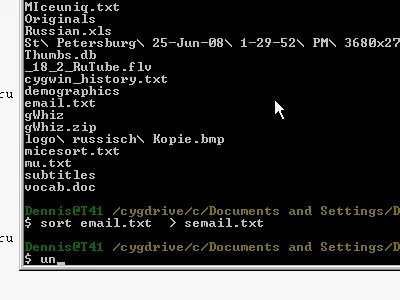
pyautogui.write('iq semail.txt > usemail.tx')
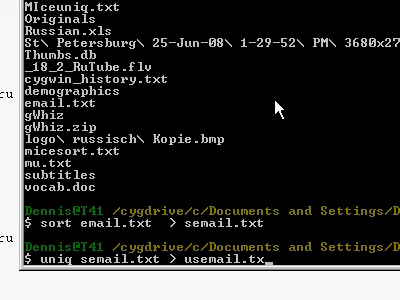
pyautogui.press('Return')
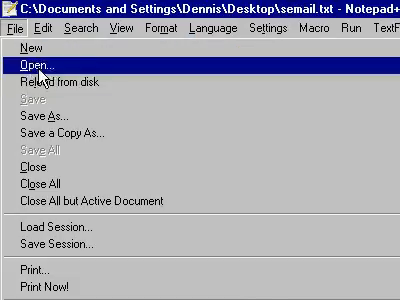
# Step: Open Notepad++'s File > Open dialog to choose another file
pyautogui.click(35, 73)
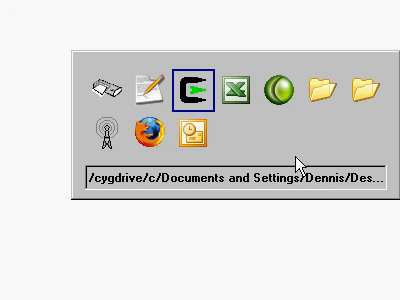
# Step: Switch to the Excel workbook 1214983208462.xls
pyautogui.click(236, 85)
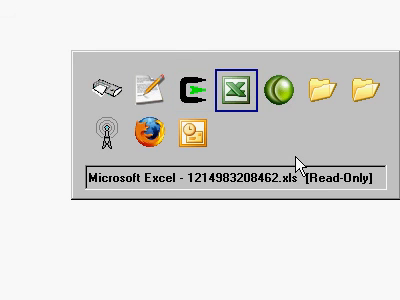